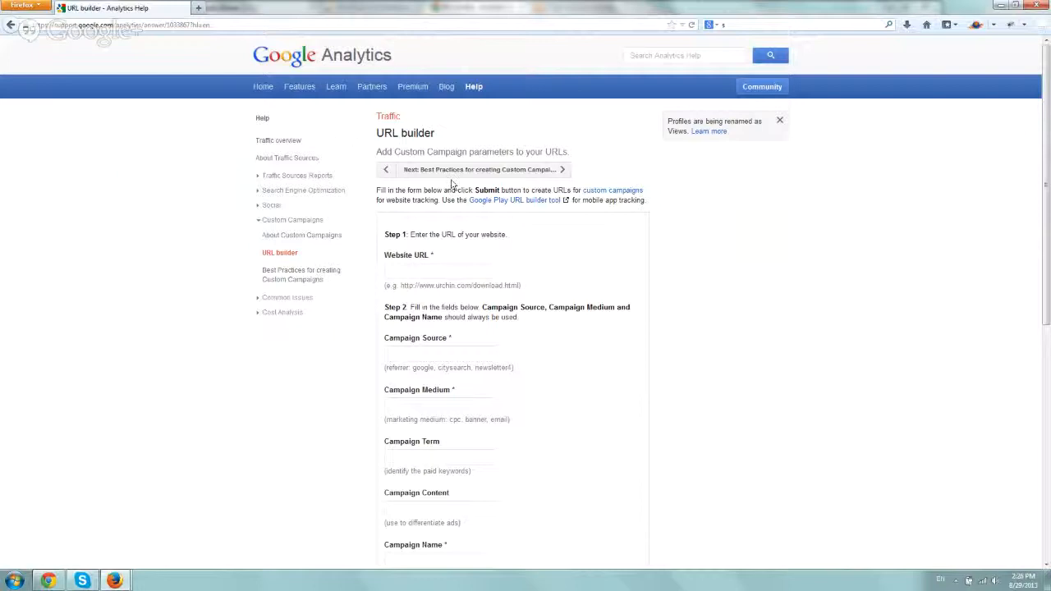
mouse_move(212, 232)
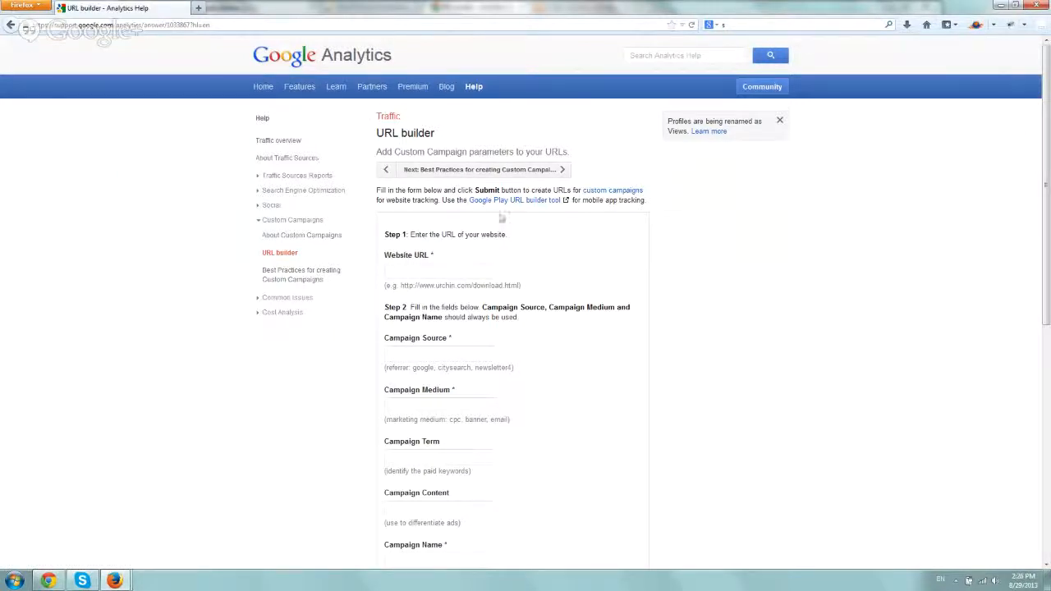
double_click(404, 131)
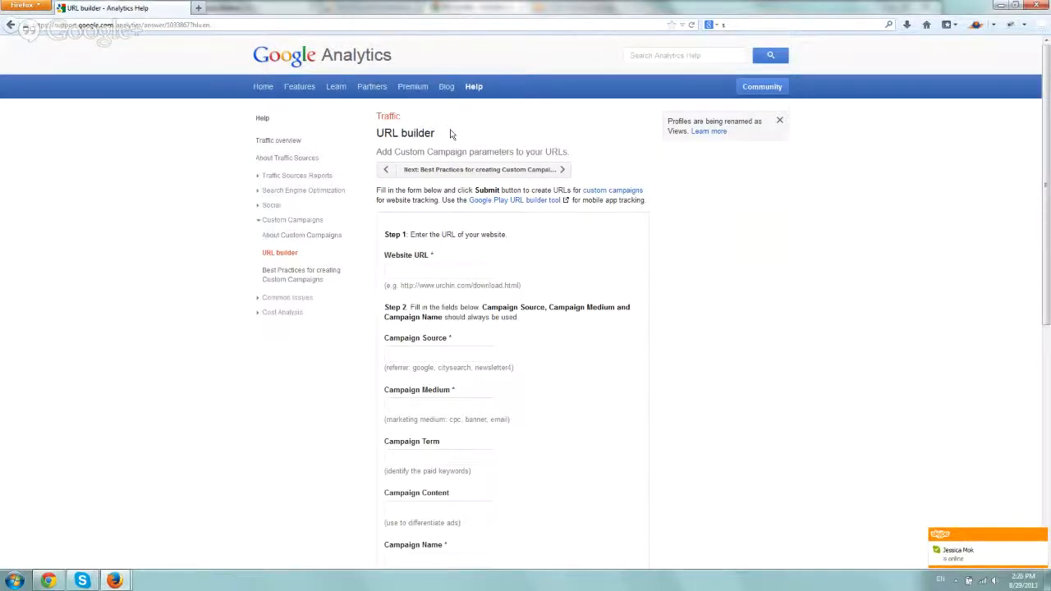
mouse_move(444, 266)
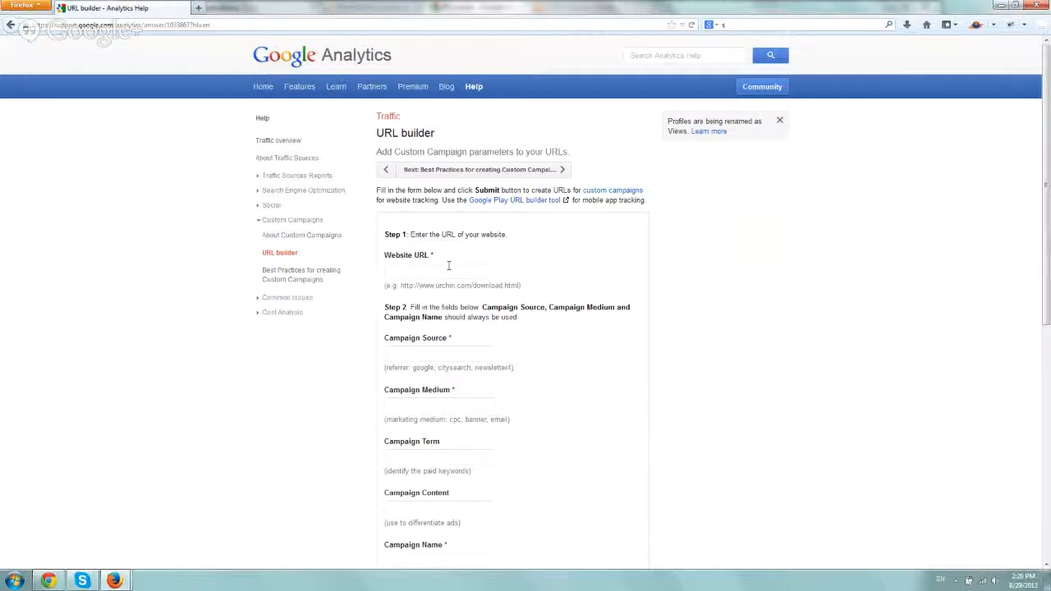
click(437, 271)
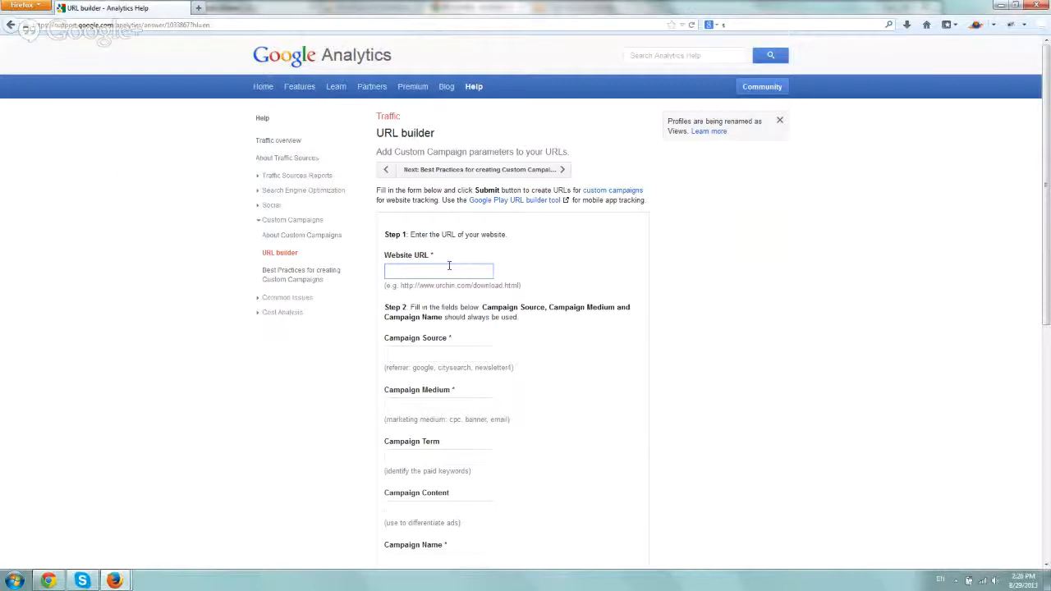
text(http://www.yahoo)
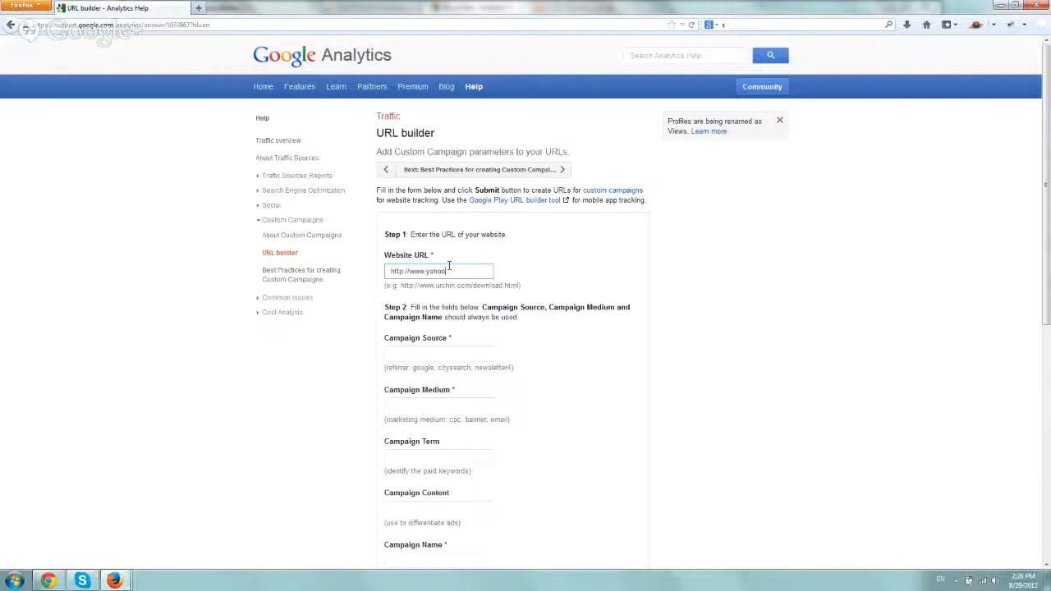
triple_click(437, 271)
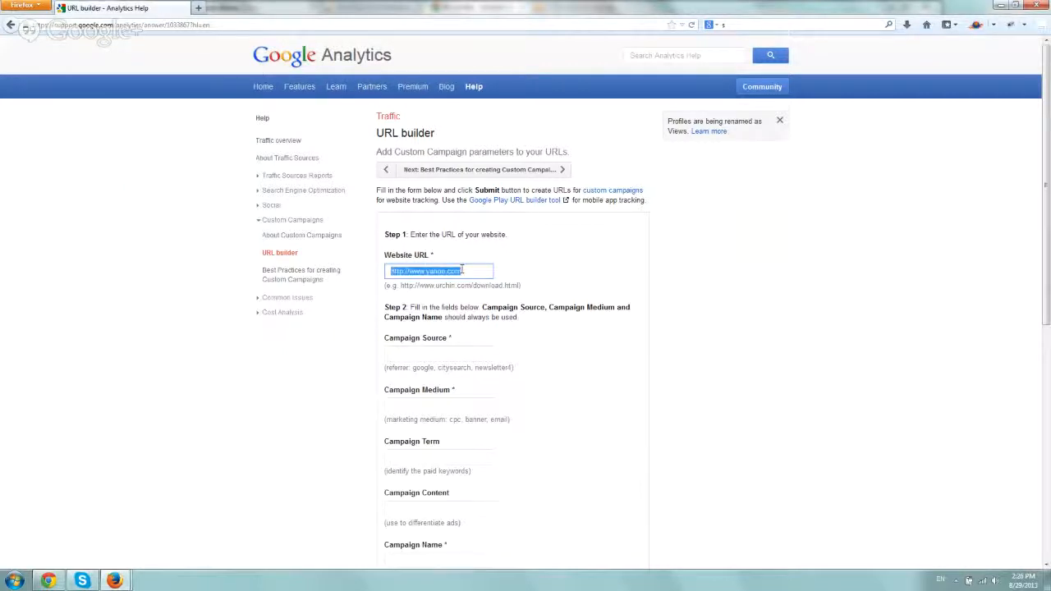
- Enter campaign source newsletter1 and campaign medium email
click(438, 355)
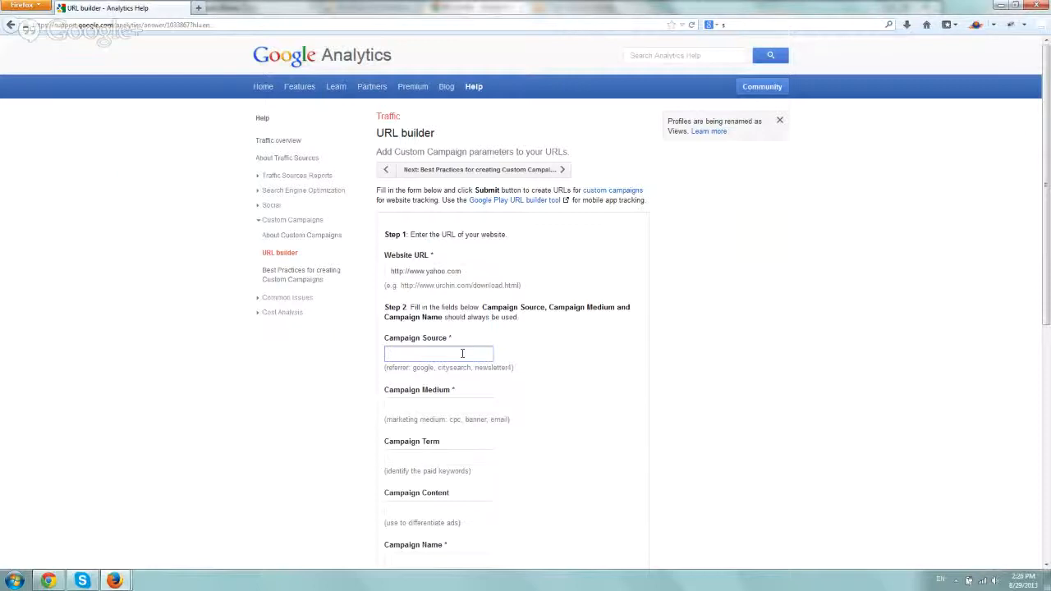
text(newslette)
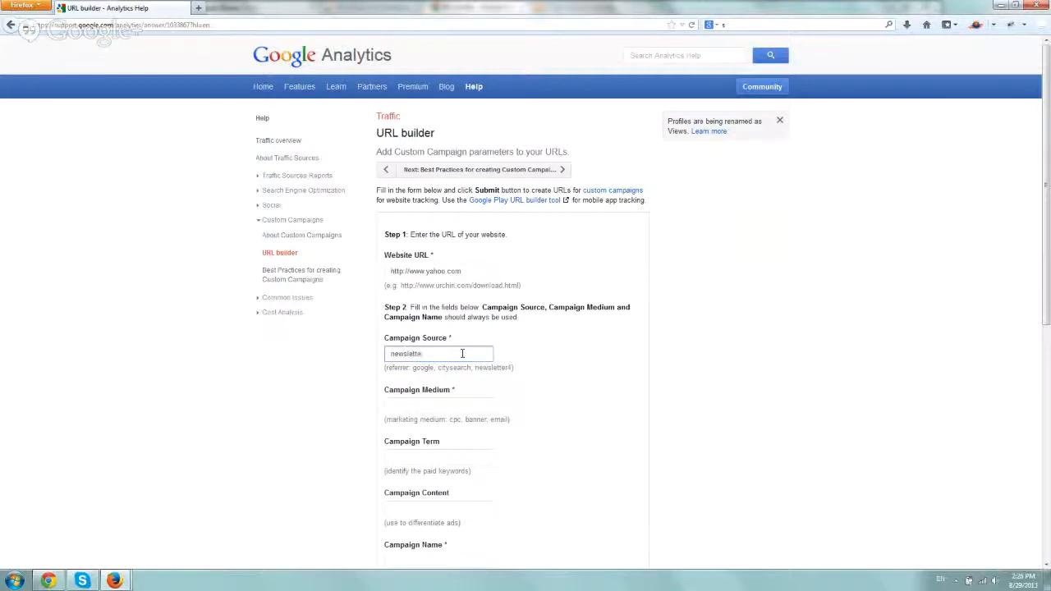
text(1)
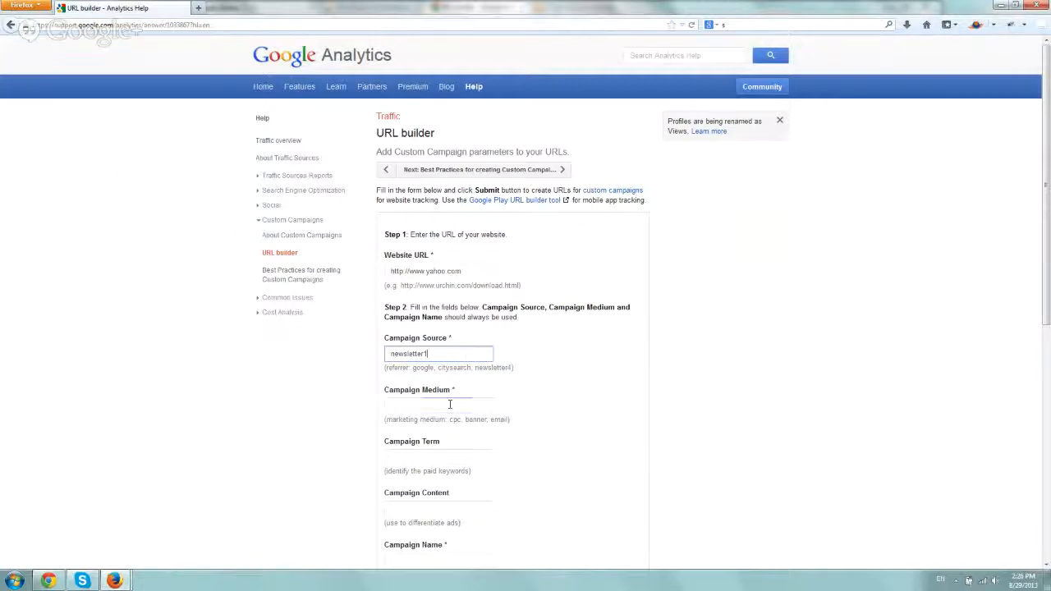
text(email)
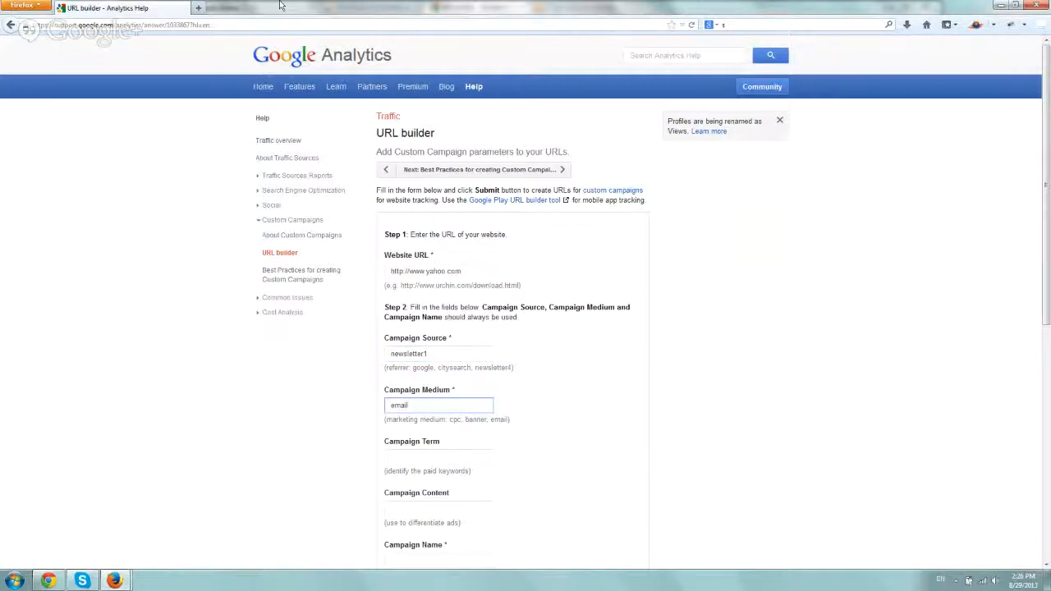
- Enter emailweekend as the campaign name
scroll(down, 3)
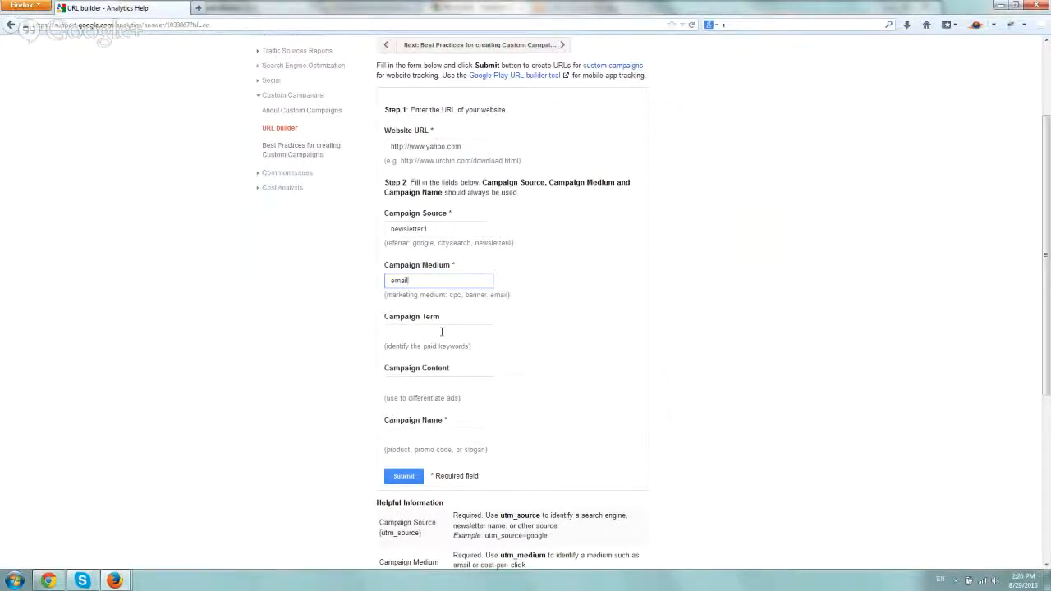
click(437, 435)
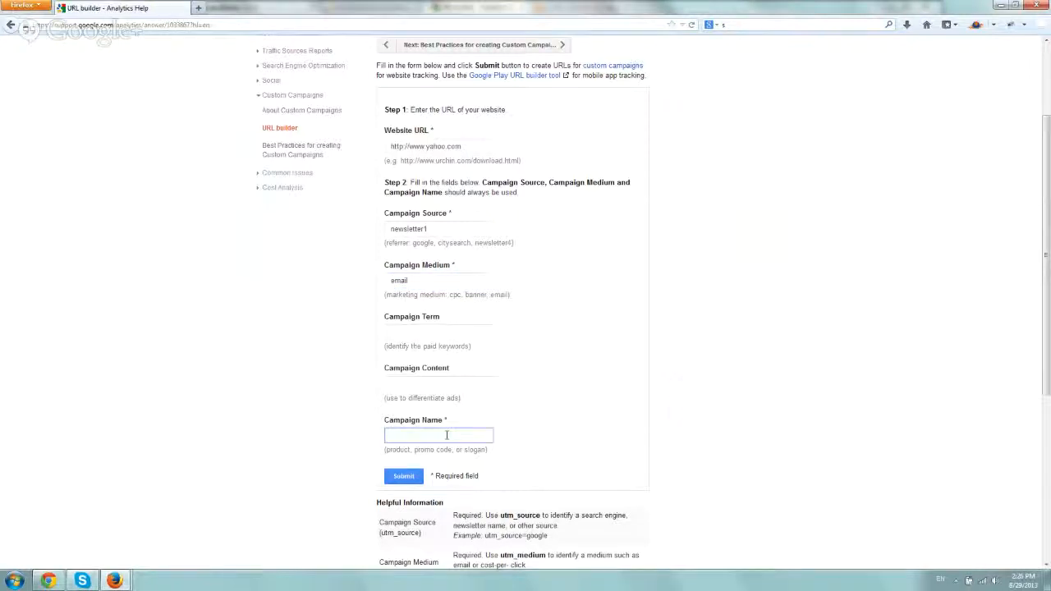
click(437, 435)
text(emailweekend)
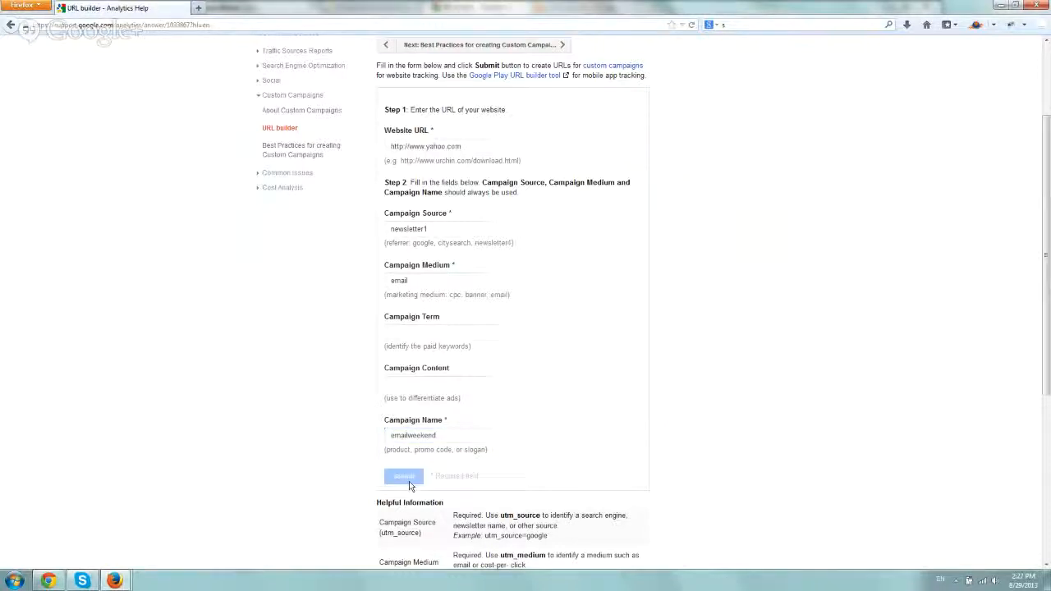
- Generate the tagged yahoo.com URL, test it in a new tab, and return to the builder
click(404, 477)
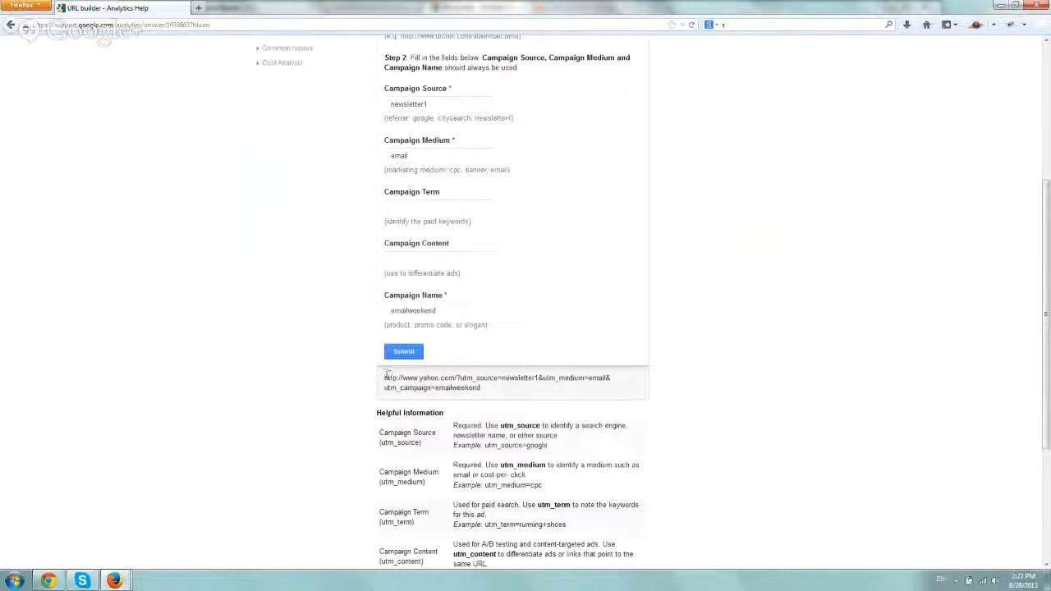
triple_click(496, 378)
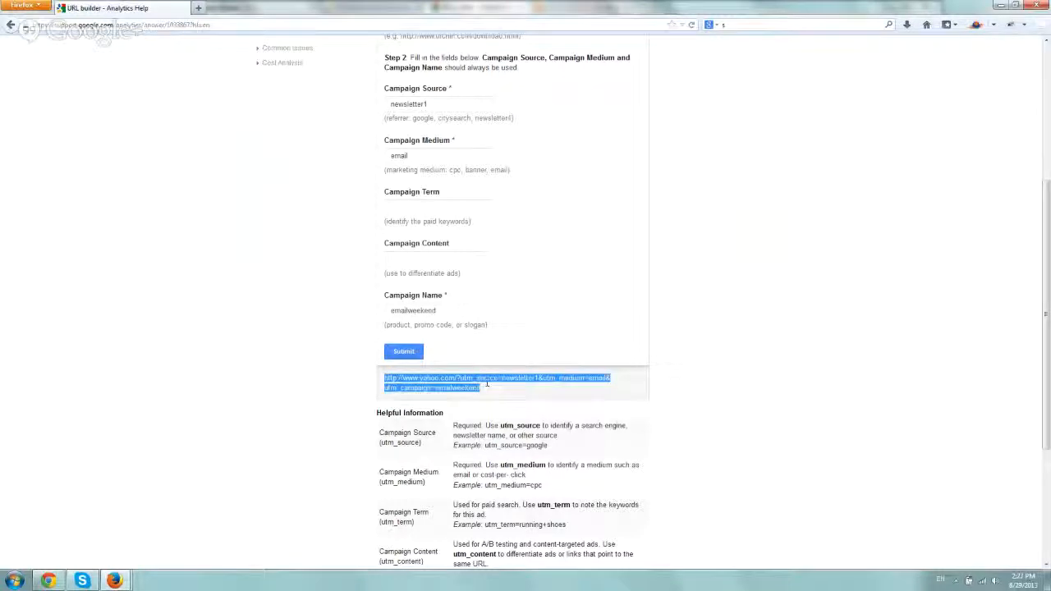
mouse_move(199, 8)
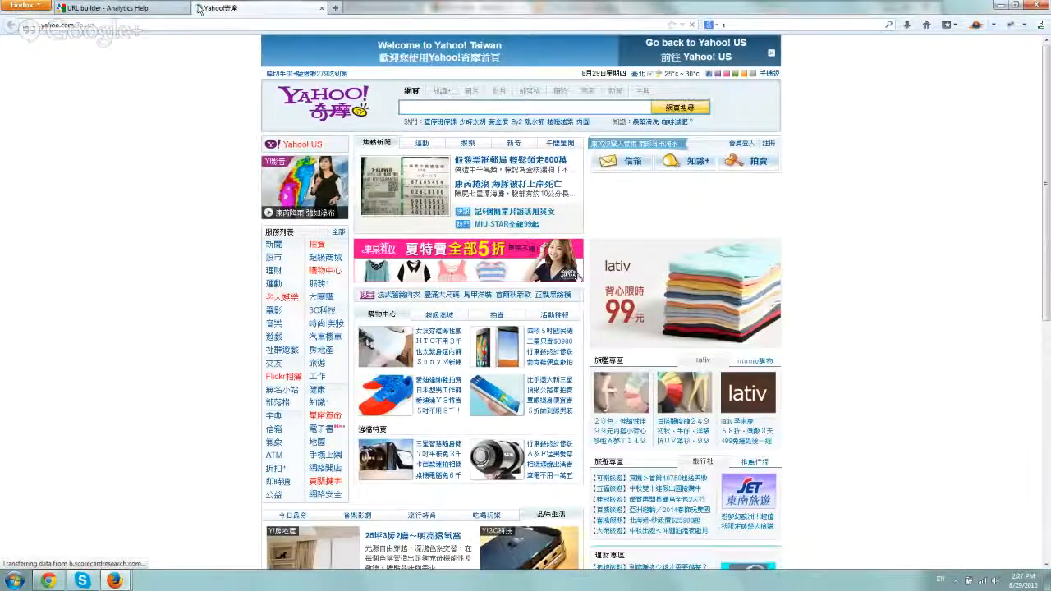
click(119, 7)
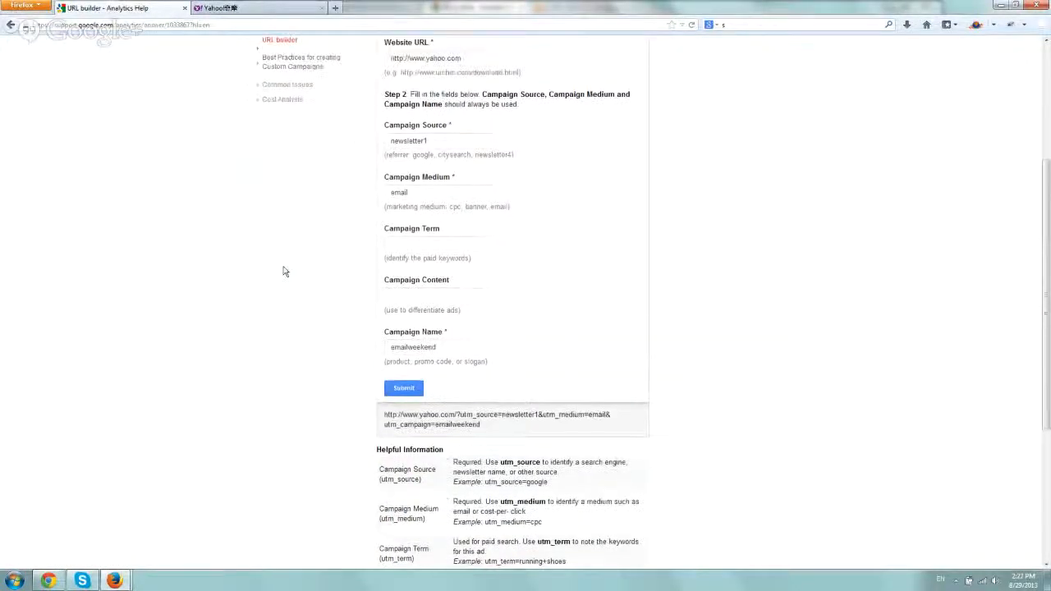
scroll(up, 3)
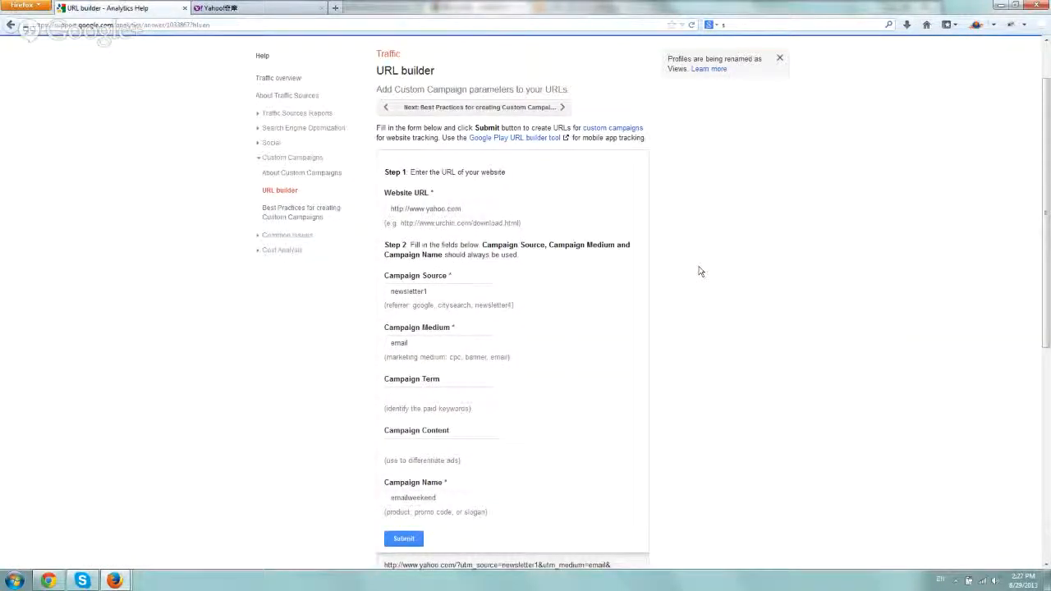